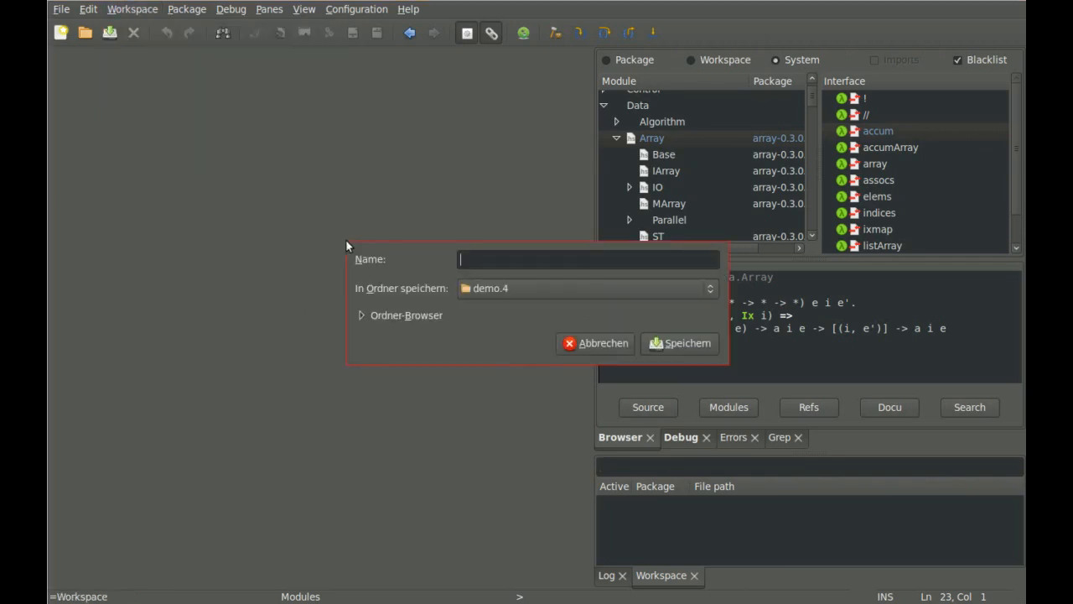
Save a new workspace named 'test' in the home folder.
{"action": "left_click", "coordinate": [708, 287]}
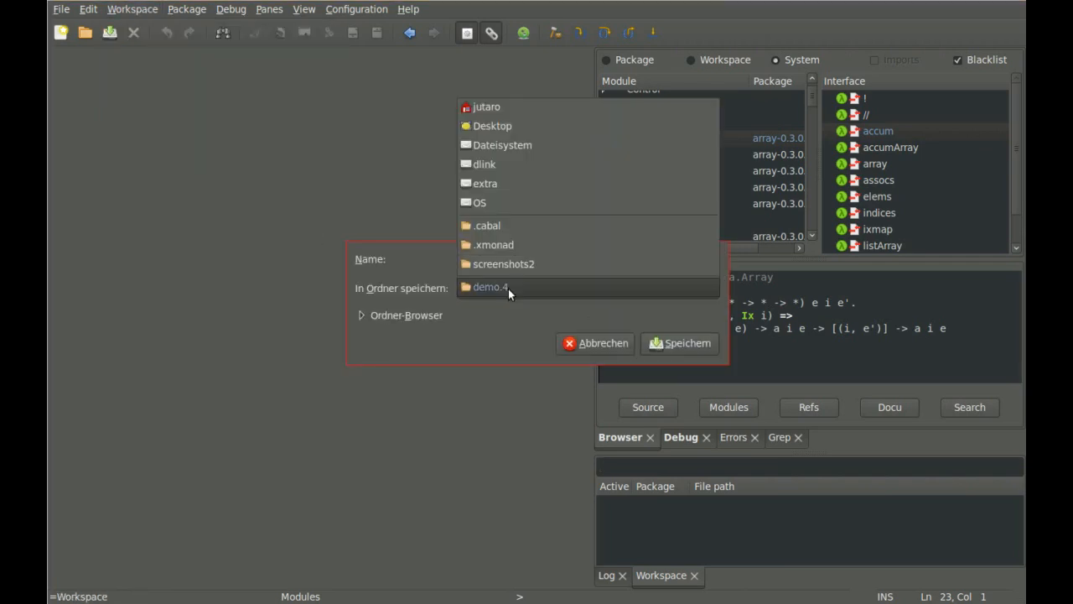
{"action": "left_click", "coordinate": [487, 107]}
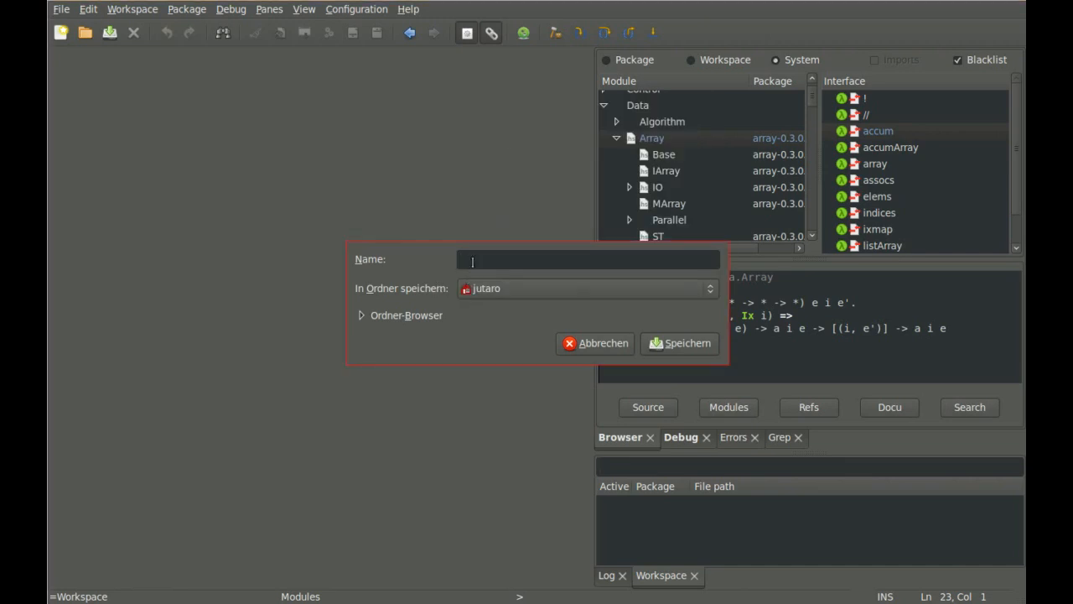
{"action": "type", "text": "test"}
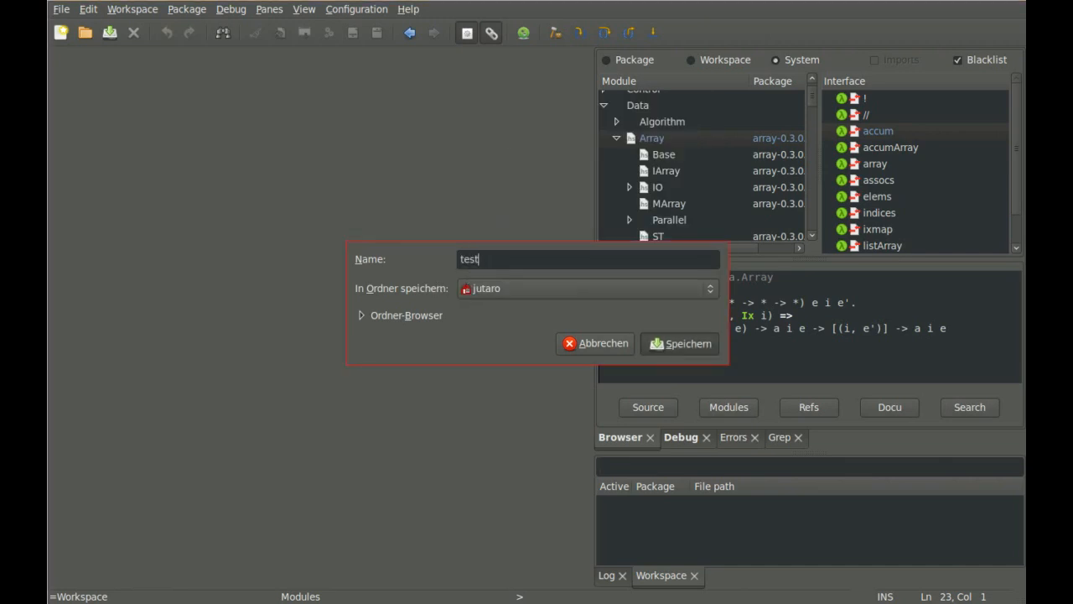
{"action": "left_click", "coordinate": [679, 344]}
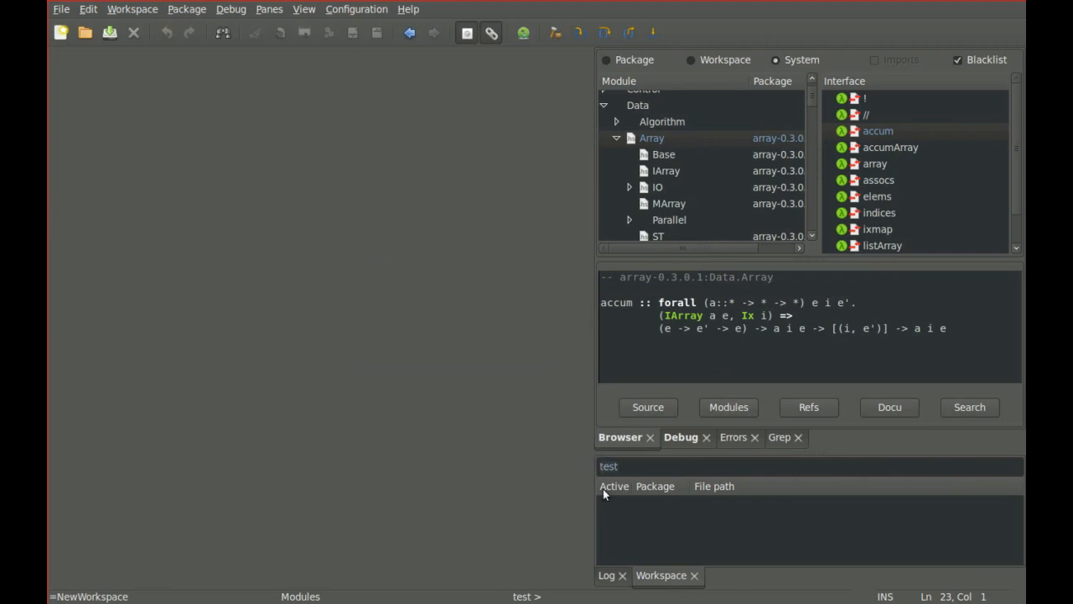
{"action": "mouse_move", "coordinate": [287, 147]}
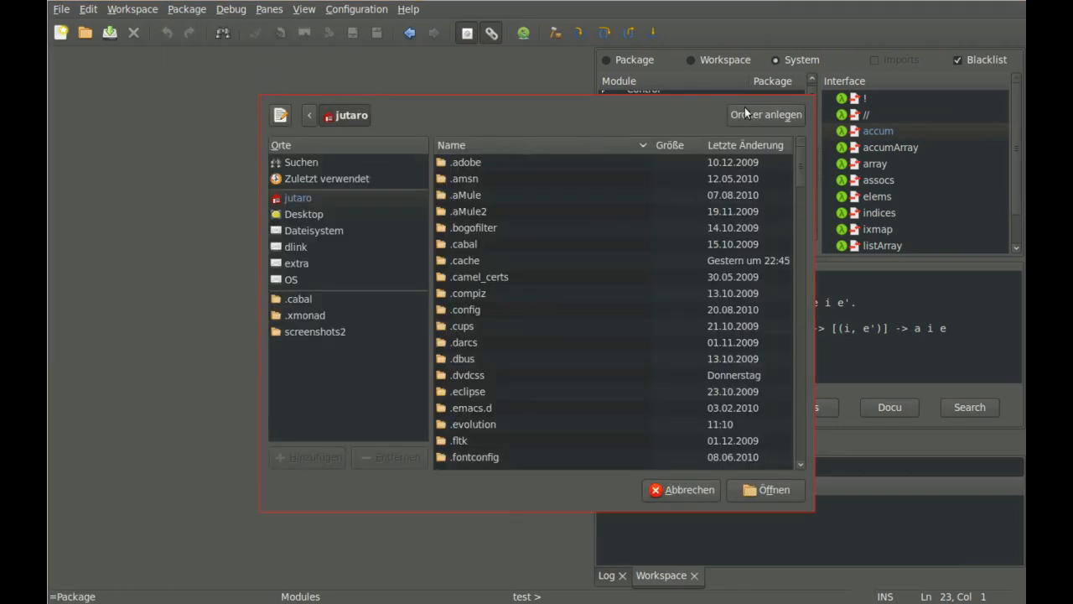
Create a new 'demo' folder in the home directory and use it for the new package.
{"action": "left_click", "coordinate": [765, 114]}
{"action": "type", "text": "demo"}
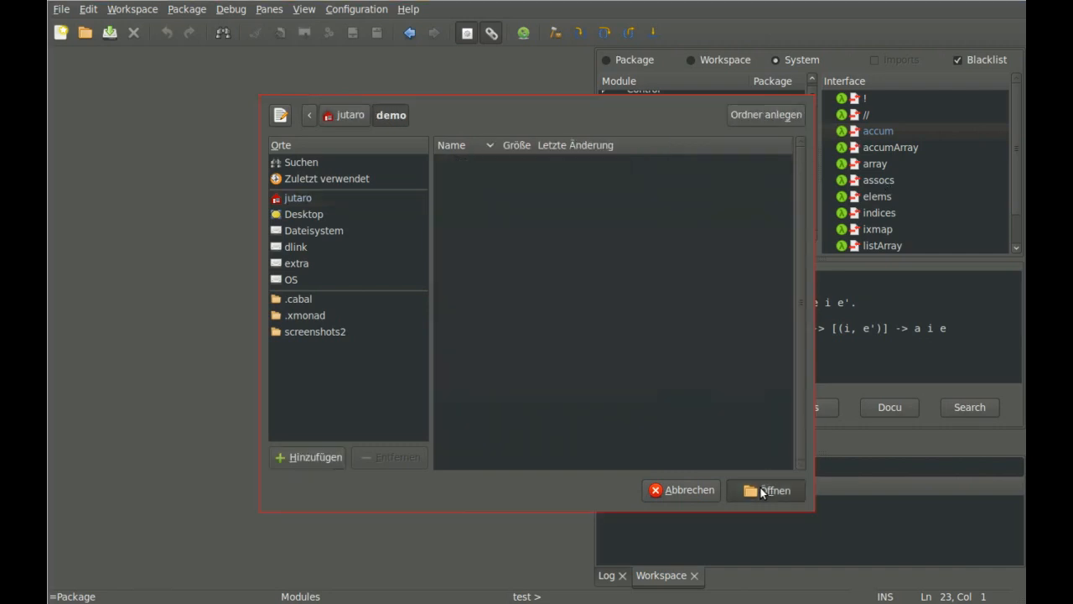
{"action": "left_click", "coordinate": [766, 491]}
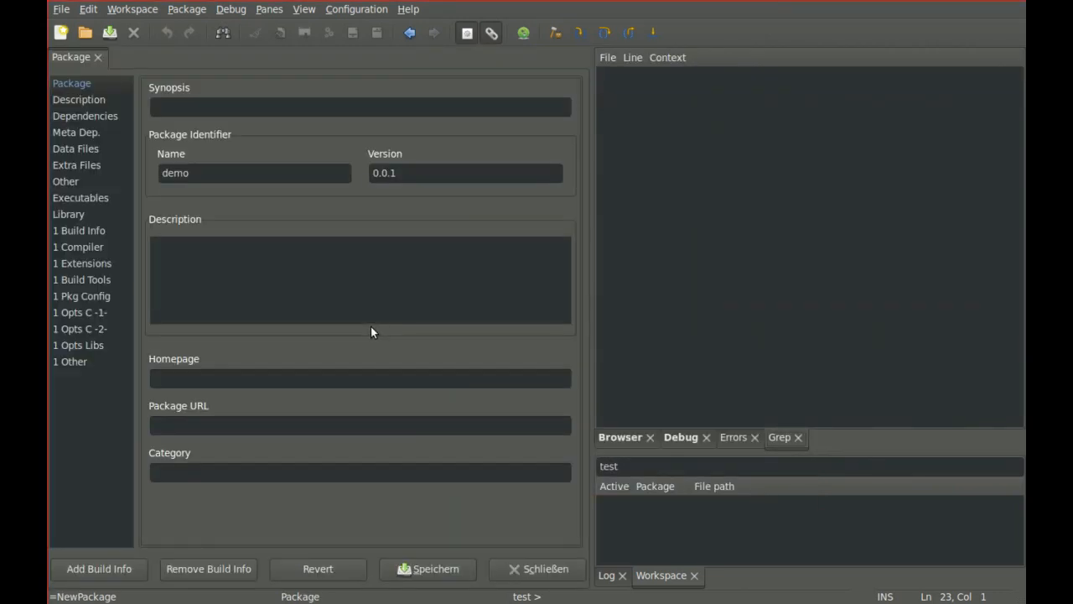
{"action": "left_click", "coordinate": [226, 173]}
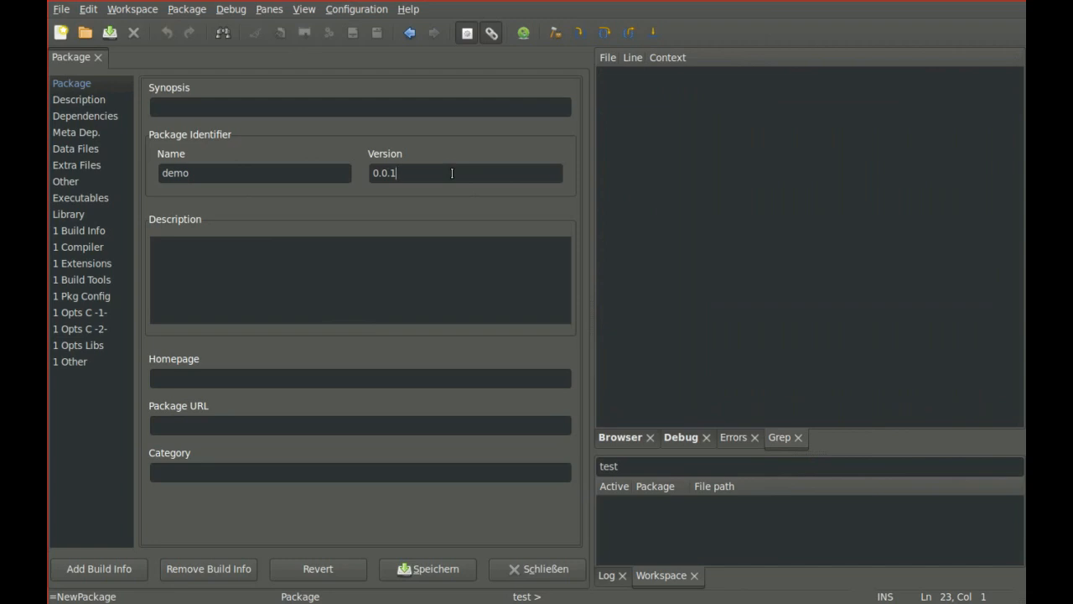
In Dependencies, add 'binary' from installed packages and remove it again, leaving only base.
{"action": "left_click", "coordinate": [85, 116]}
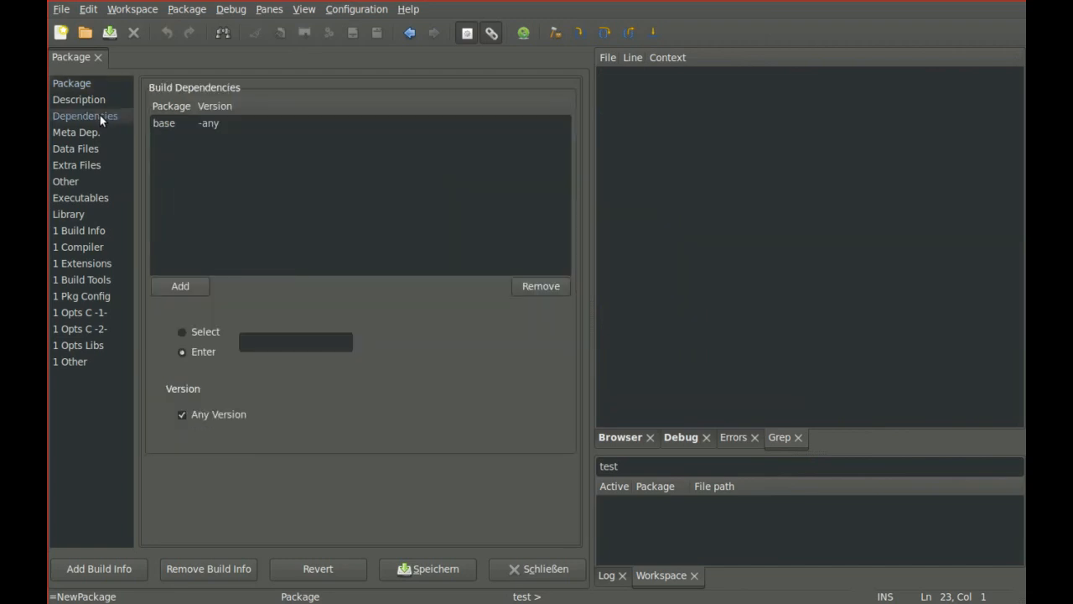
{"action": "left_click", "coordinate": [295, 343]}
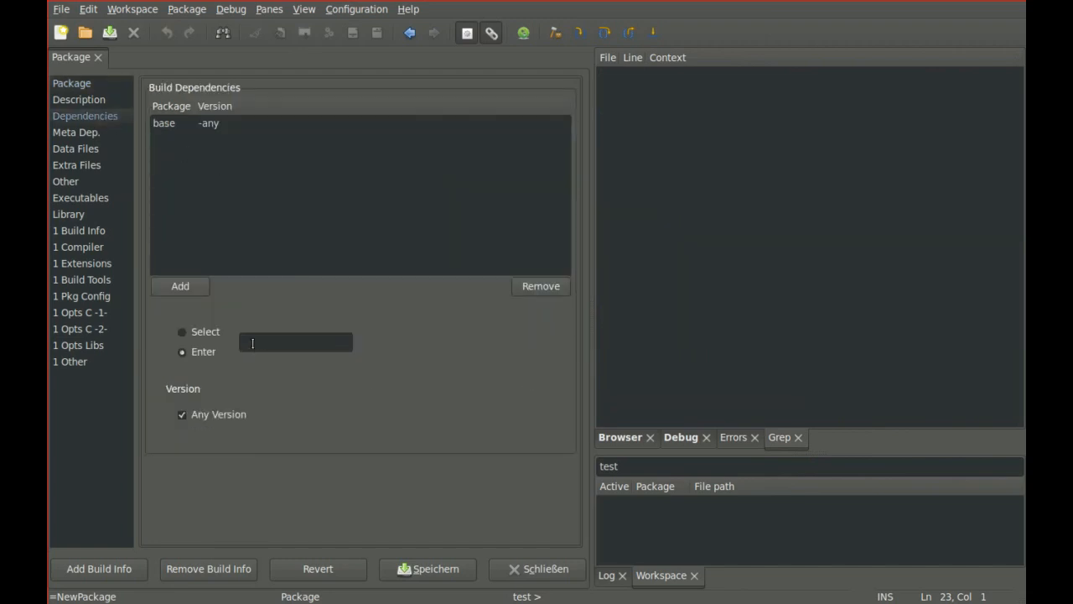
{"action": "left_click", "coordinate": [182, 331]}
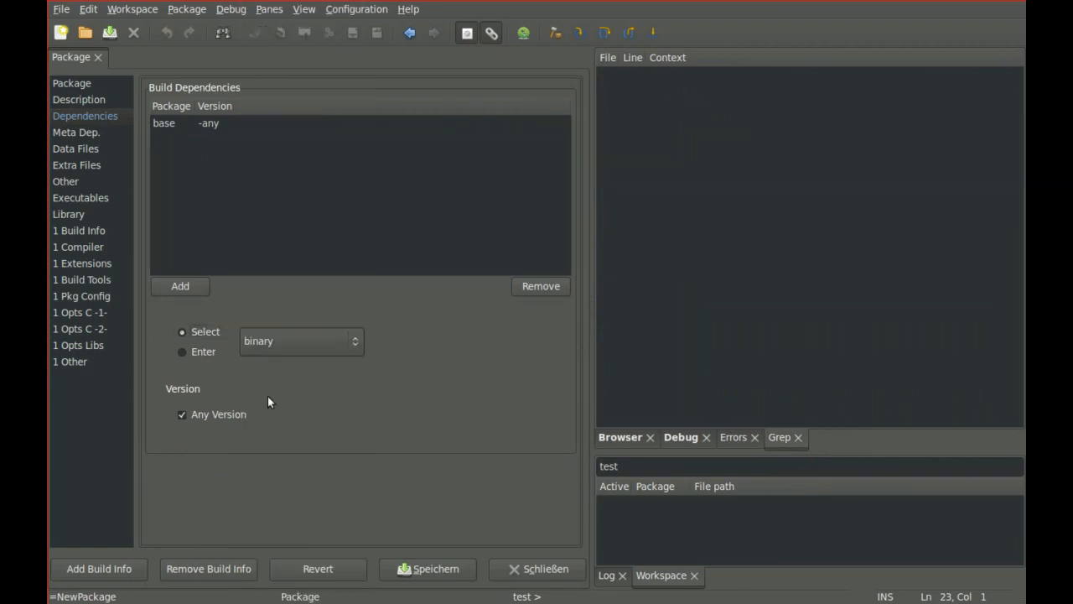
{"action": "left_click", "coordinate": [179, 286]}
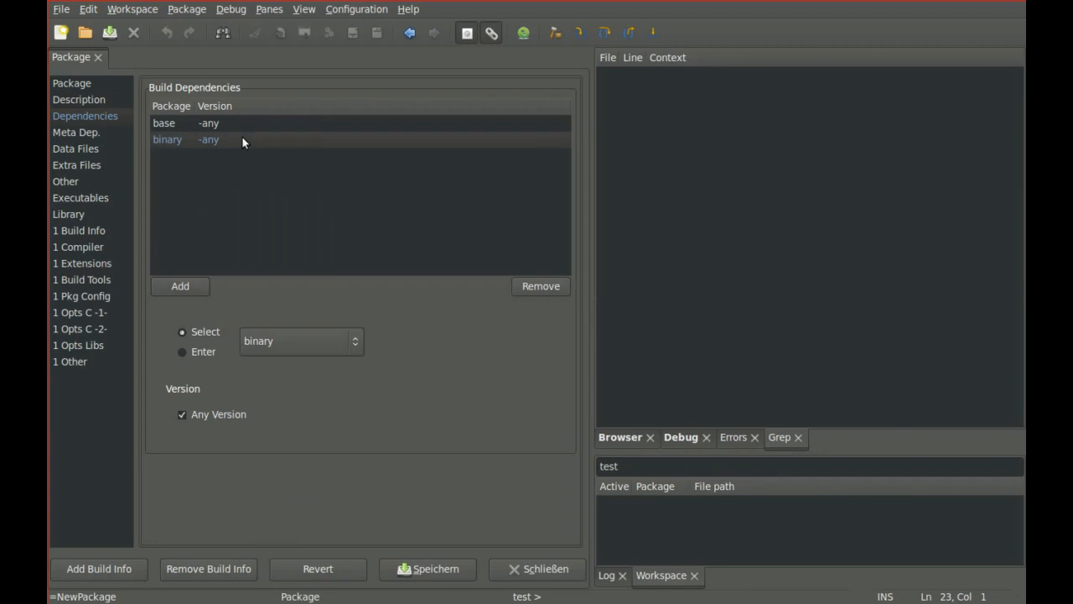
{"action": "left_click", "coordinate": [540, 286]}
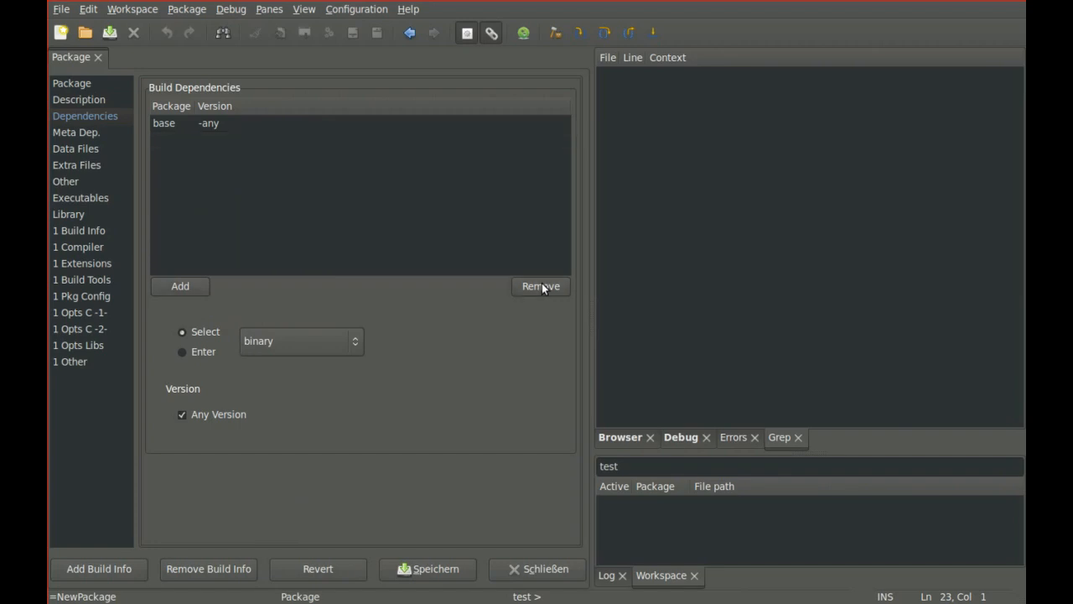
{"action": "mouse_move", "coordinate": [98, 203]}
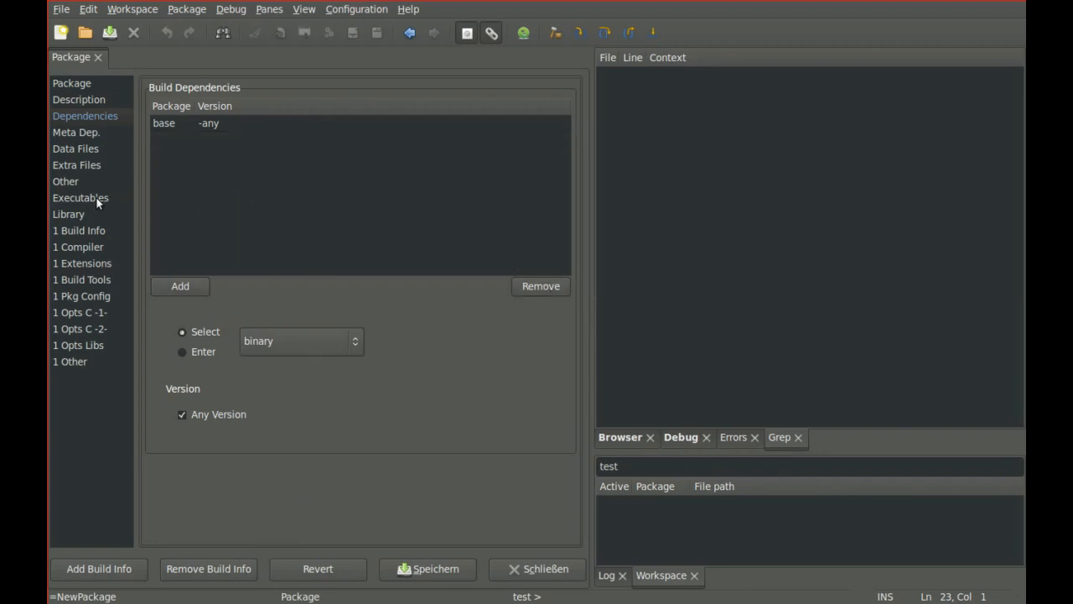
Show the Executables section with the demo executable using Main.hs as its main module.
{"action": "left_click", "coordinate": [80, 197]}
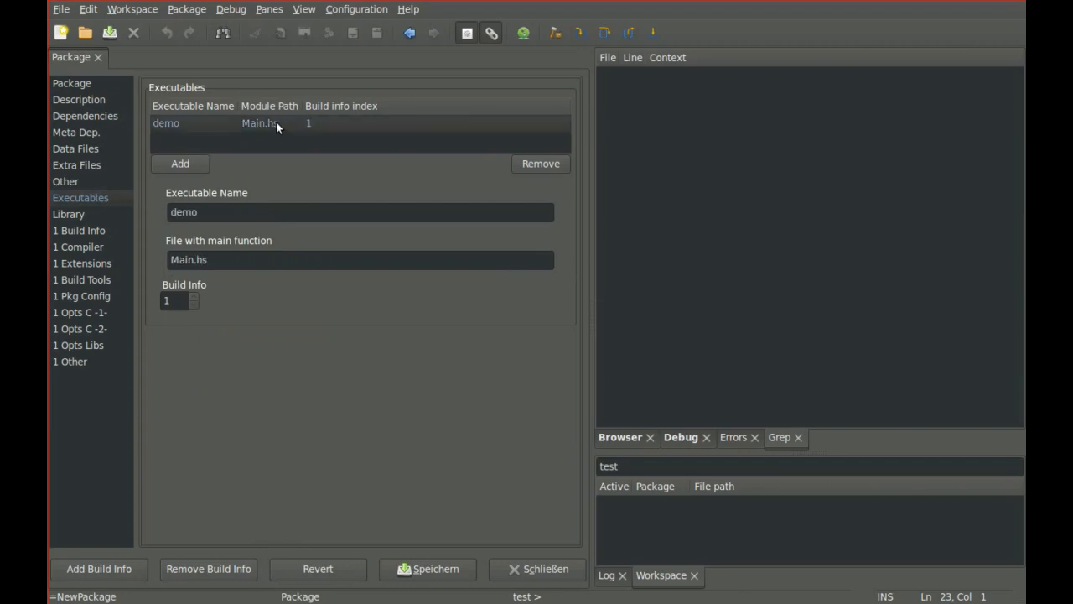
{"action": "left_click", "coordinate": [359, 259]}
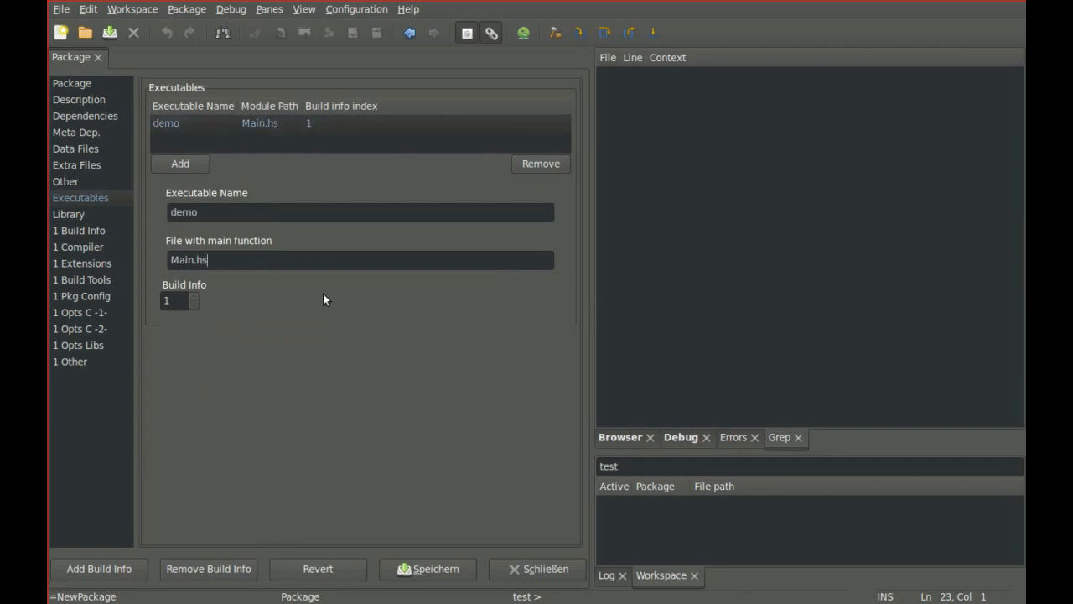
{"action": "mouse_move", "coordinate": [380, 337]}
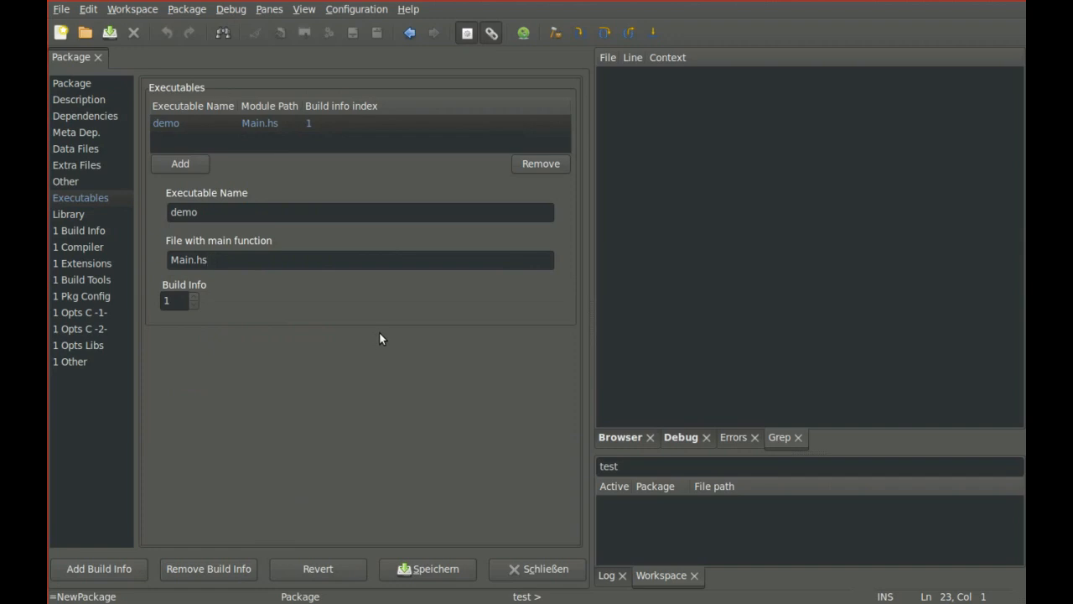
{"action": "left_click", "coordinate": [360, 259]}
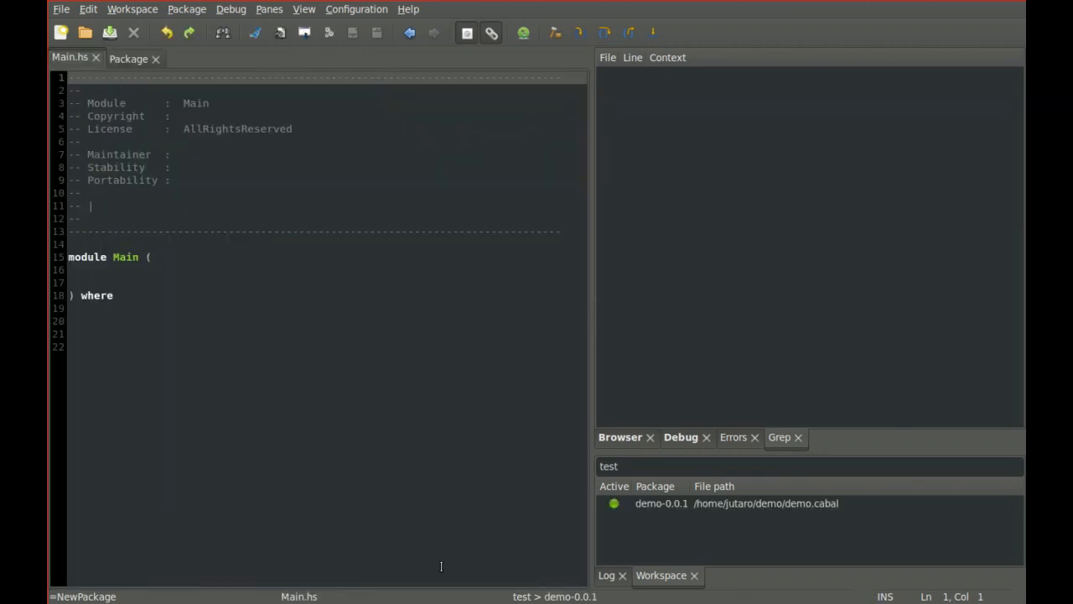
Limit the module browser to this package's modules and add 'main' to Main's export list.
{"action": "left_click", "coordinate": [619, 437]}
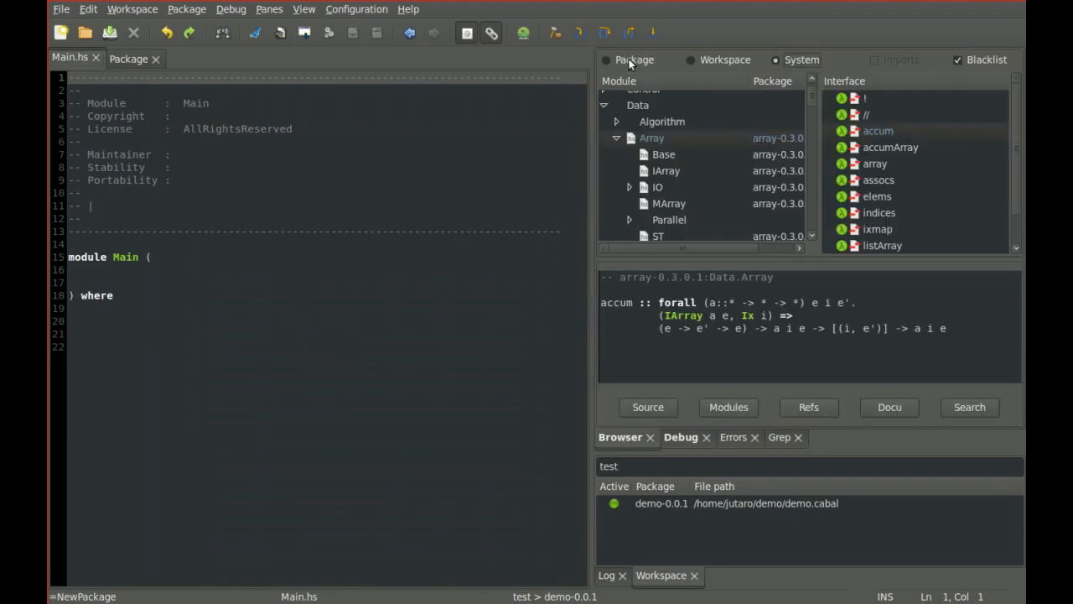
{"action": "left_click", "coordinate": [634, 59]}
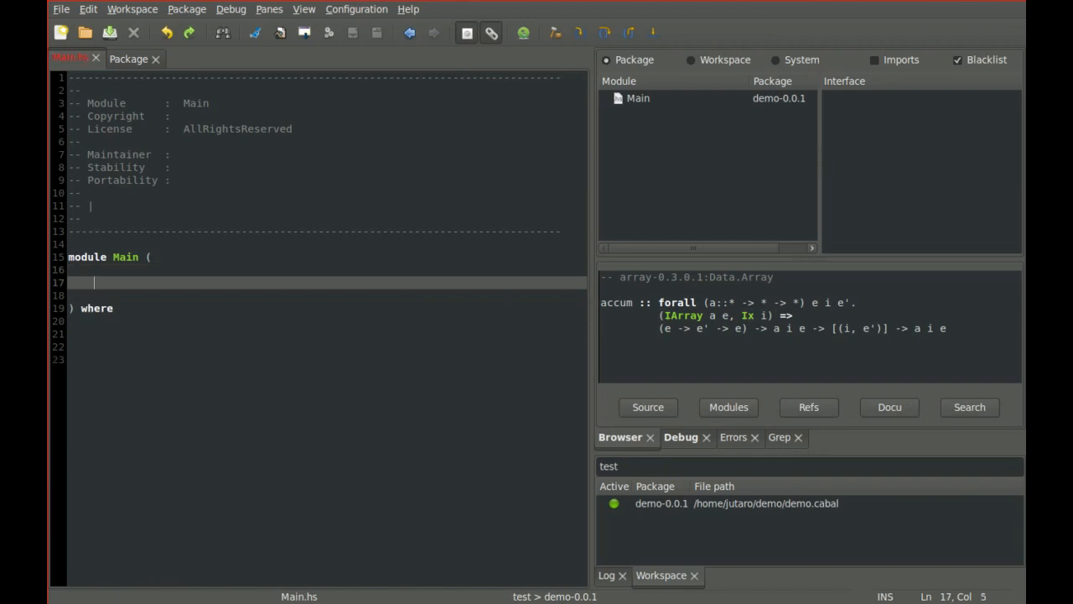
{"action": "type", "text": "main"}
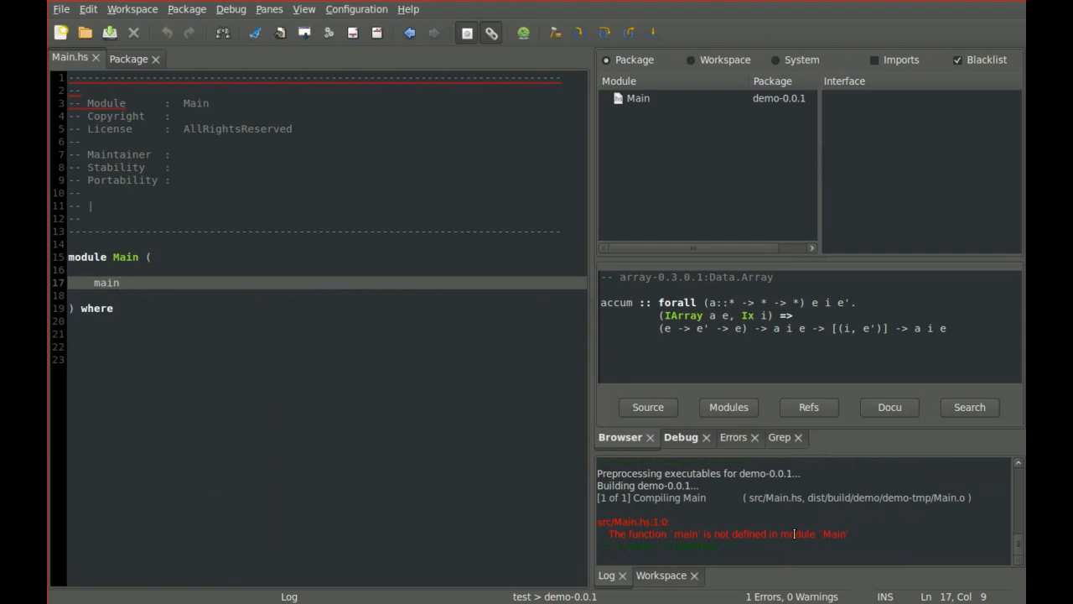
Write main = putStrLn "Hello leksah" on a new line, completing putStrLn from suggestions.
{"action": "left_click", "coordinate": [235, 333]}
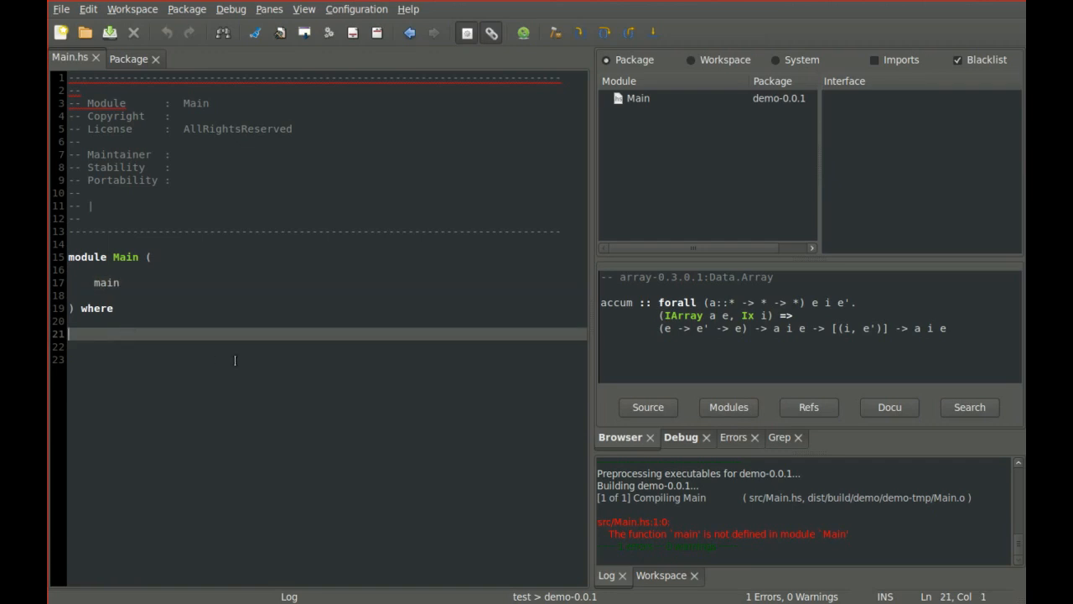
{"action": "type", "text": "main"}
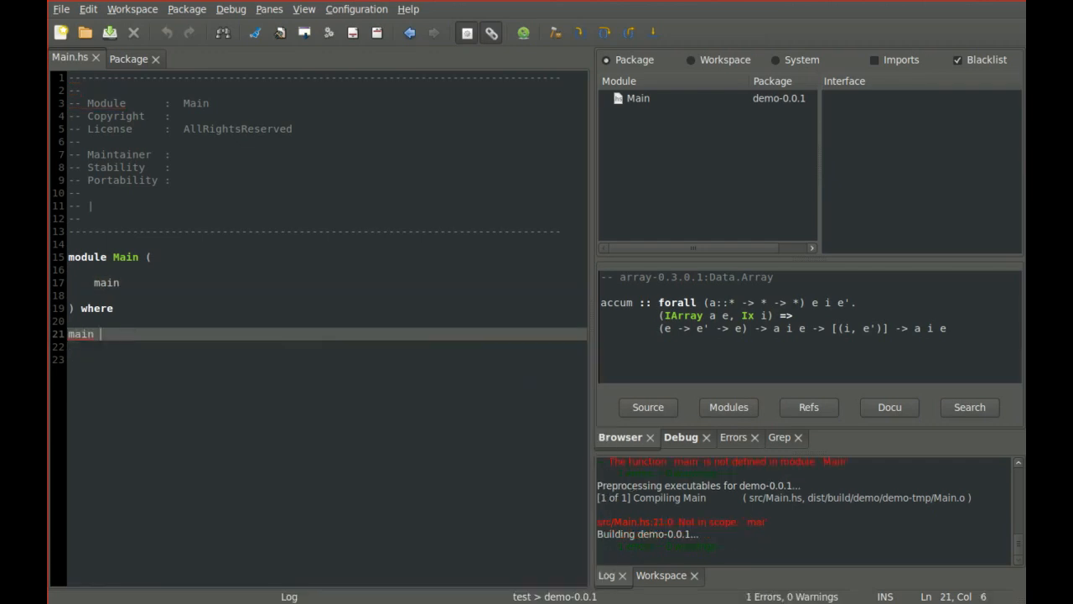
{"action": "type", "text": "= putStr"}
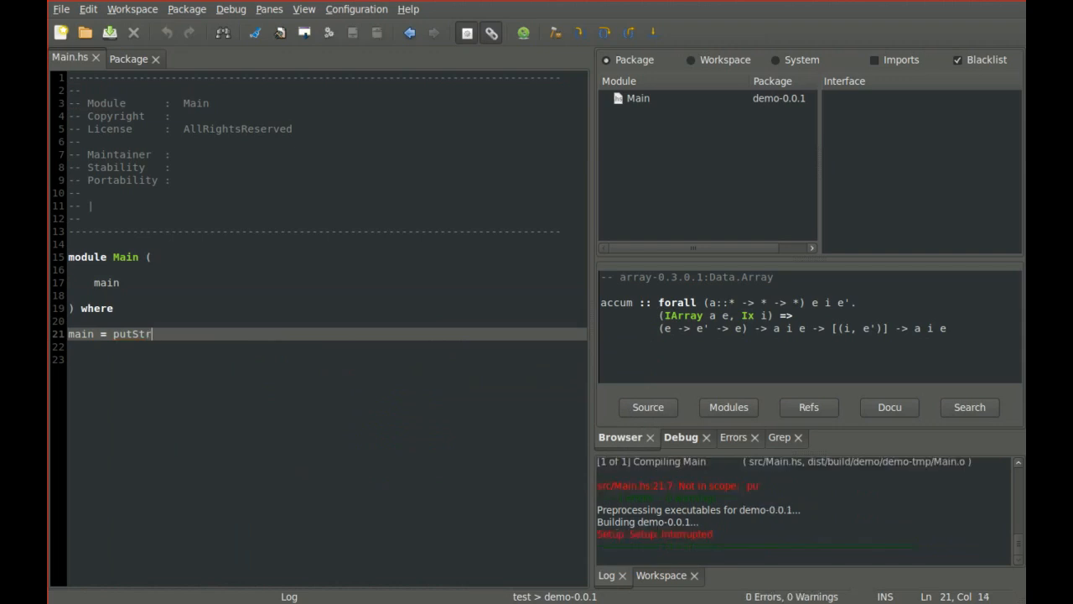
{"action": "type", "text": "Ln"}
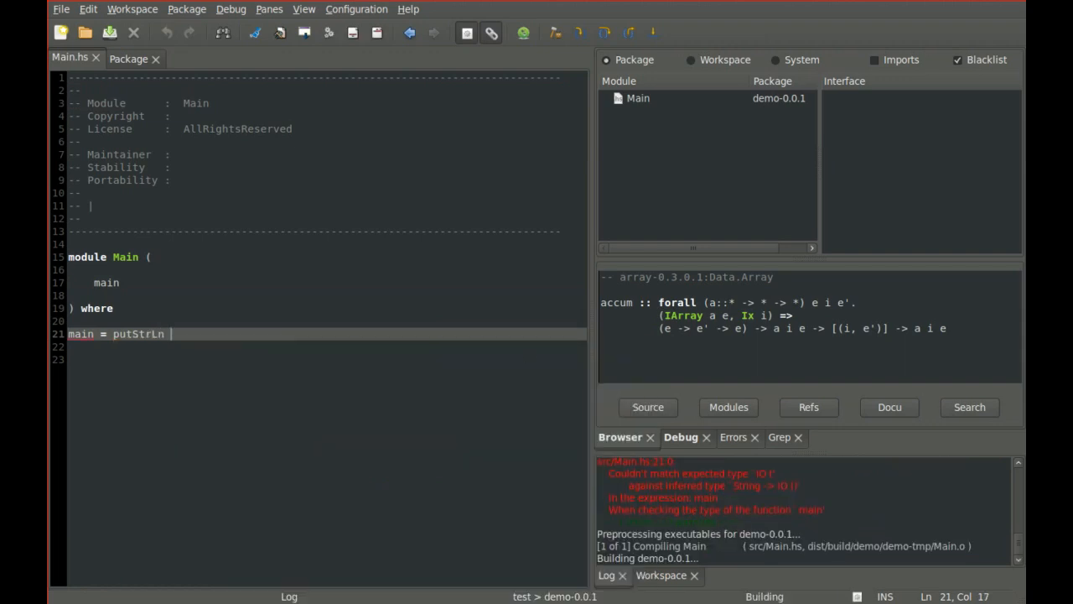
{"action": "type", "text": "\""}
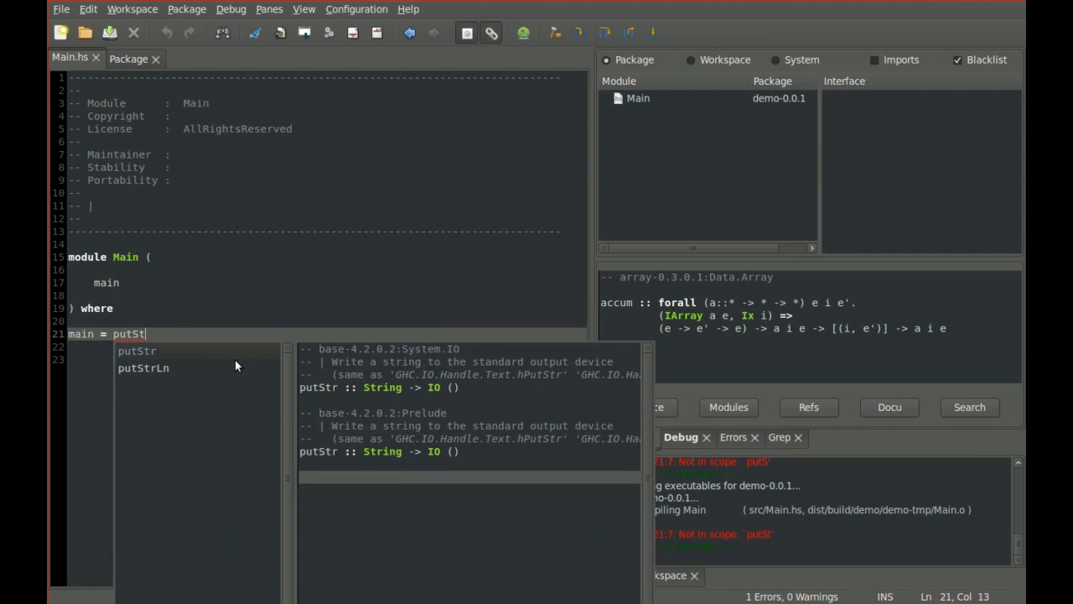
{"action": "left_click", "coordinate": [142, 367]}
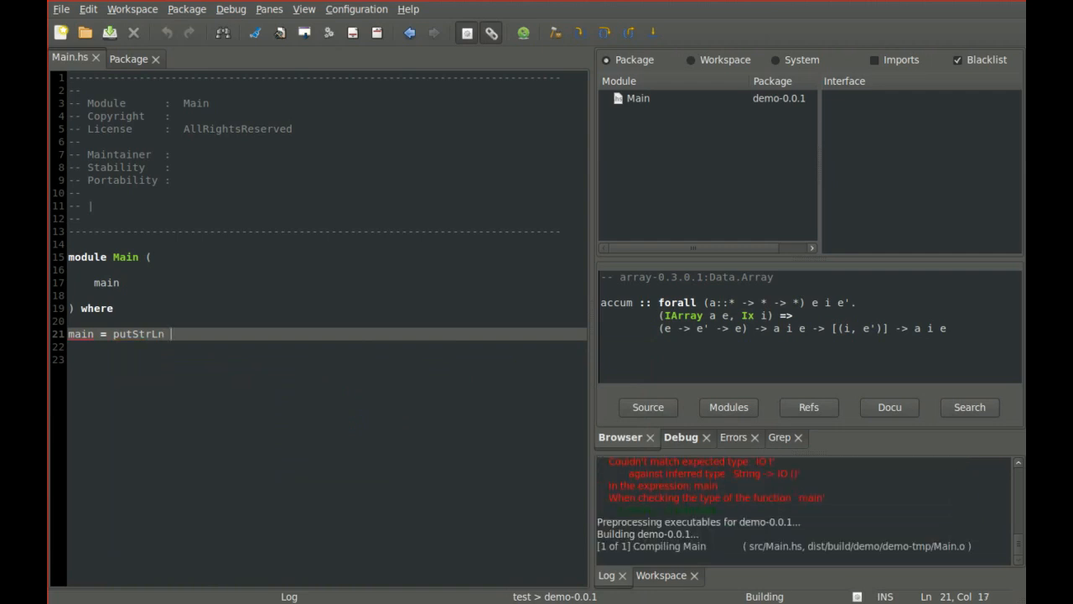
{"action": "type", "text": "\"He"}
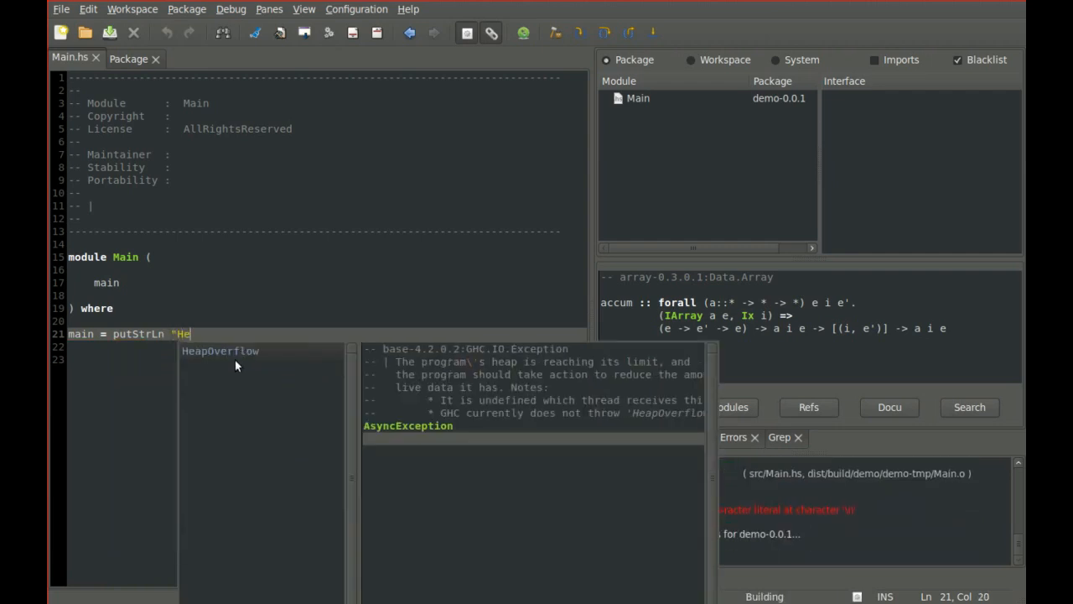
{"action": "type", "text": "llo wo"}
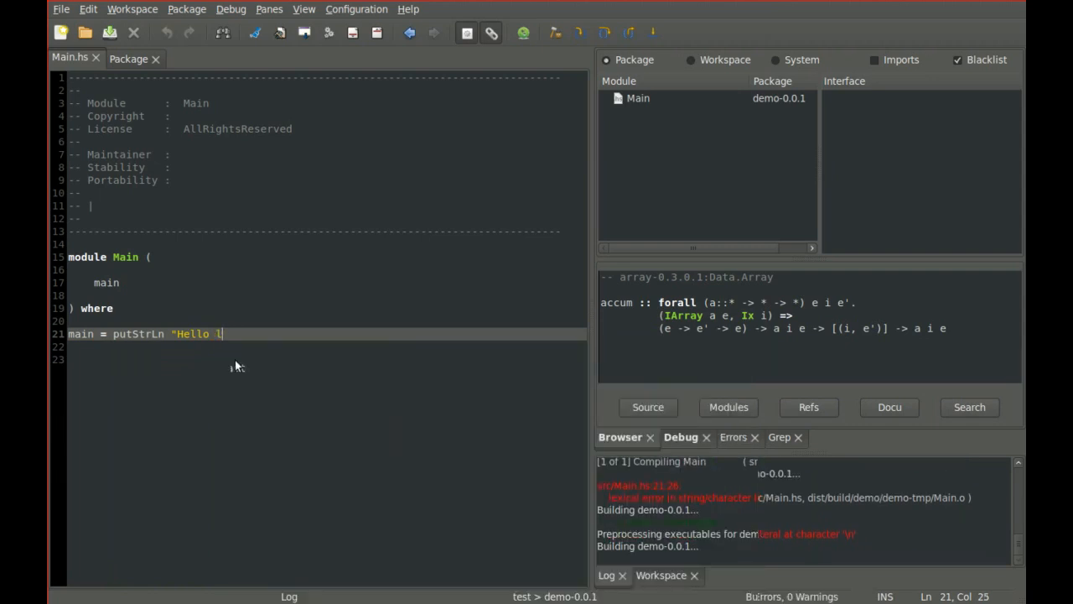
{"action": "type", "text": "eksah\""}
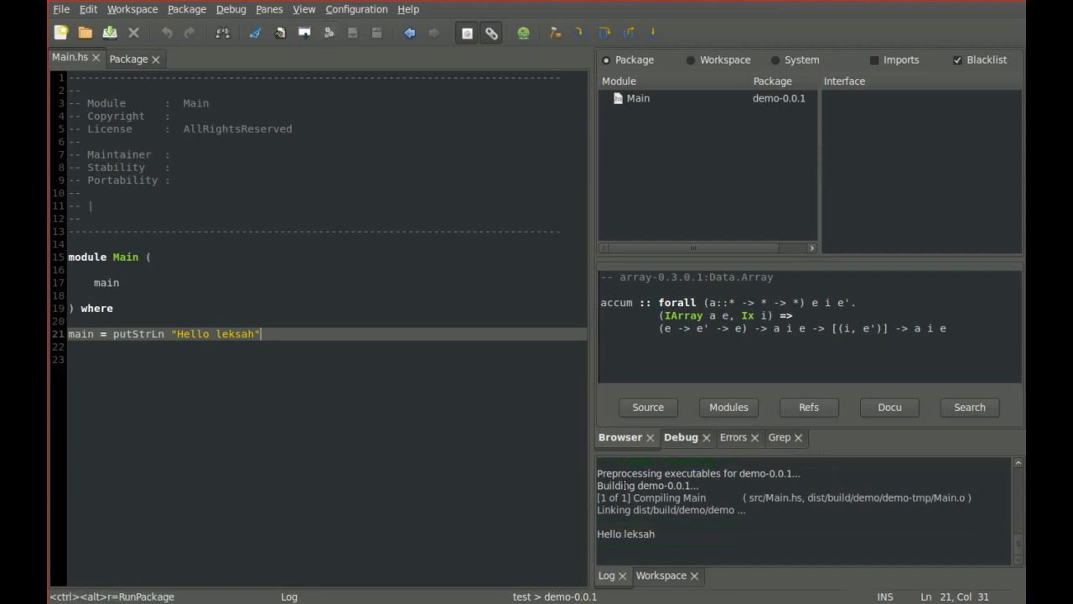
Install the demo package via the Package menu's Install Package command.
{"action": "left_click", "coordinate": [186, 9]}
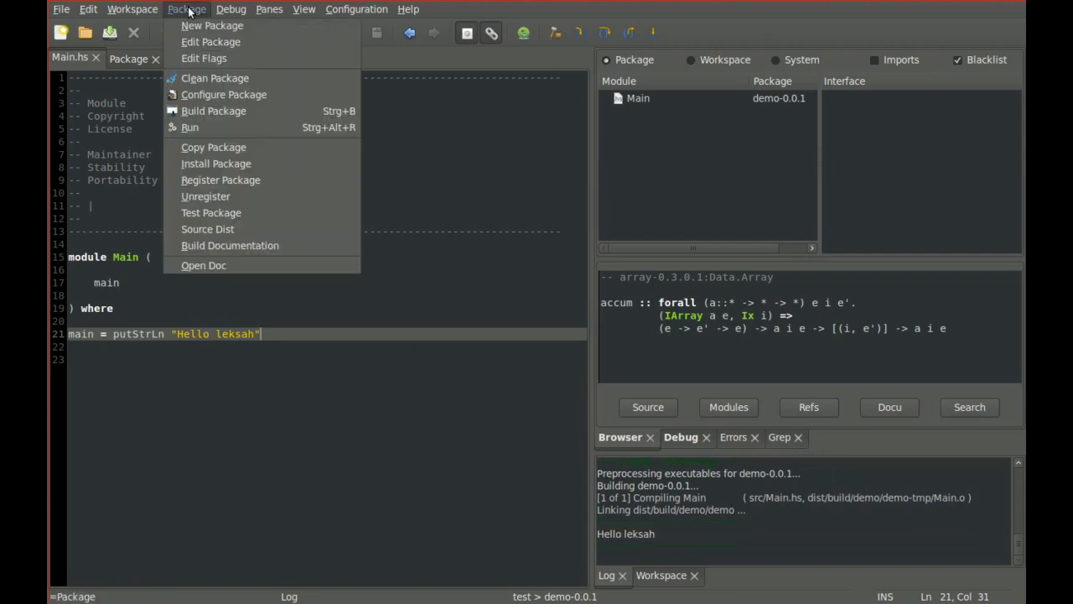
{"action": "mouse_move", "coordinate": [213, 111]}
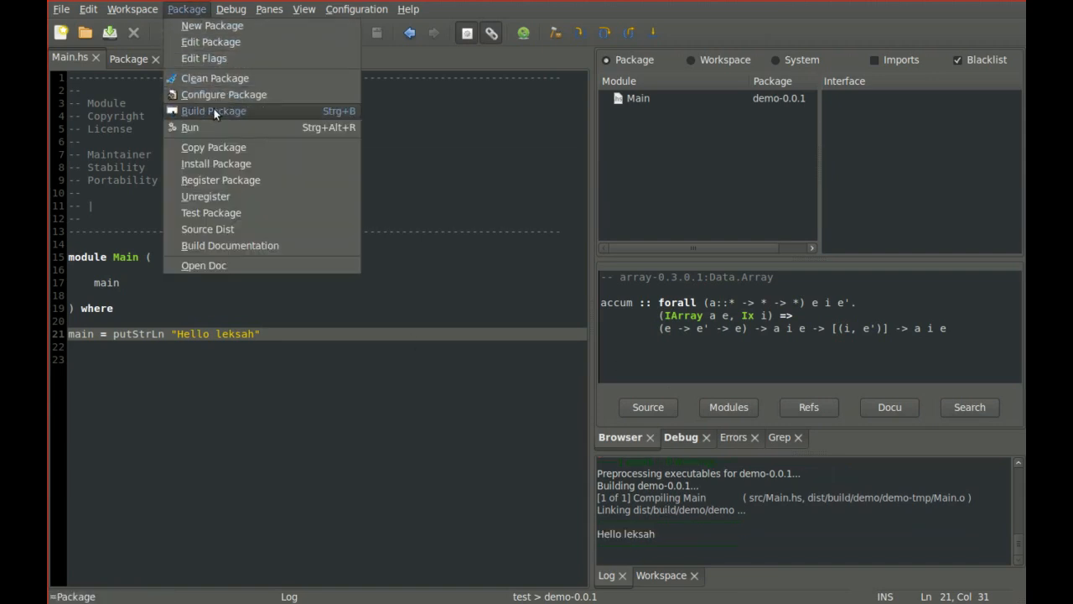
{"action": "left_click", "coordinate": [216, 163]}
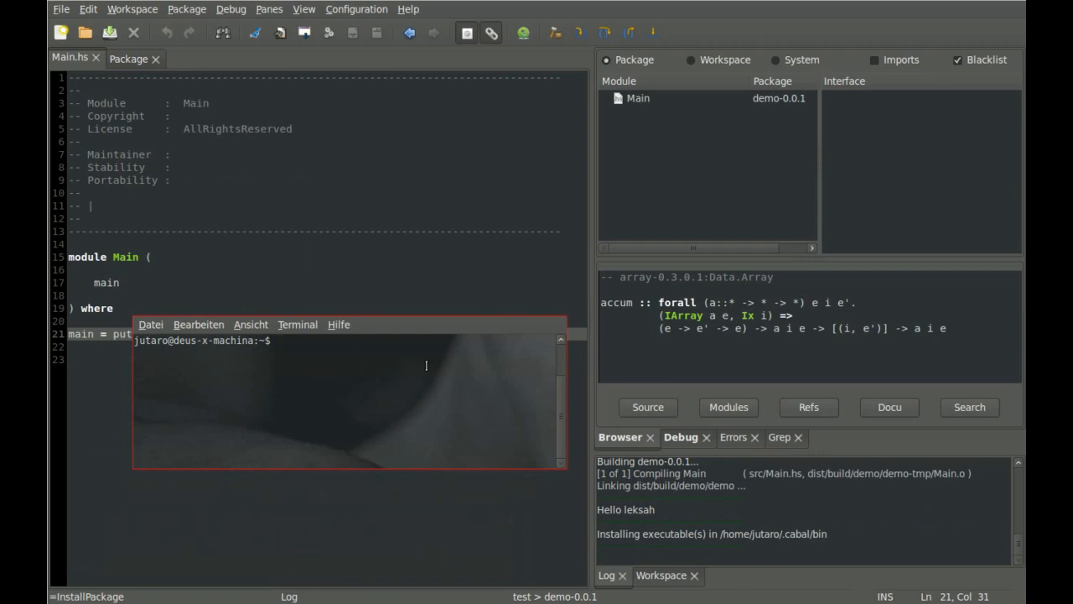
Run the installed 'demo' command in the terminal to print Hello leksah.
{"action": "type", "text": "dem"}
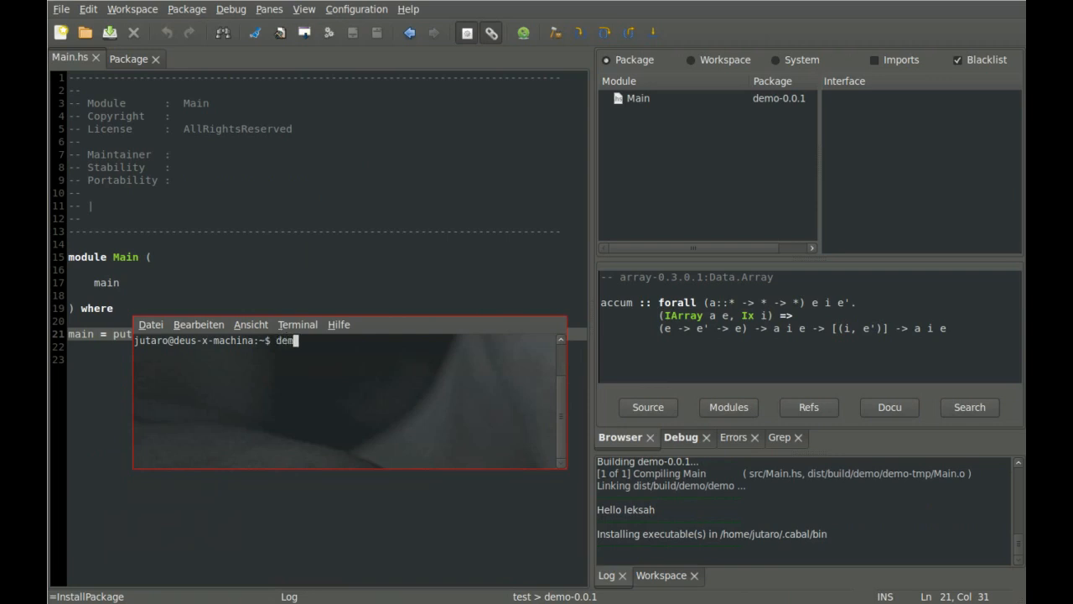
{"action": "key", "text": "Return"}
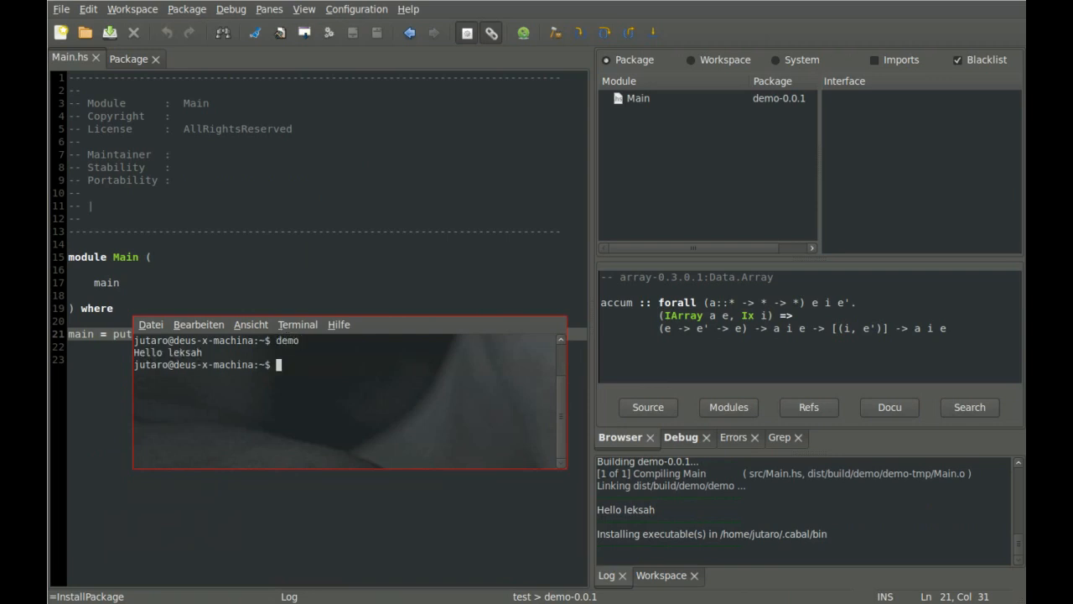